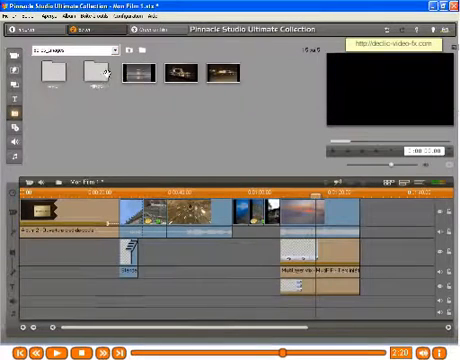
# Load the glowing-sky clip into the player preview.
pyautogui.click(136, 72)
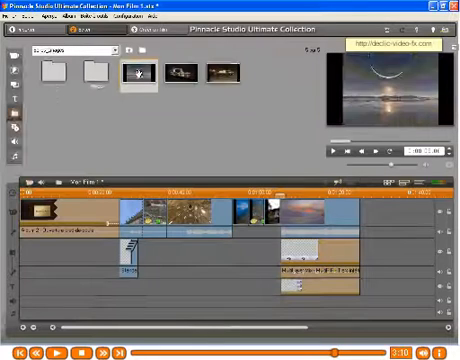
# Edit the montage clip's title, review 'Ville de Marennes', and confirm with OK.
pyautogui.rightClick(136, 72)
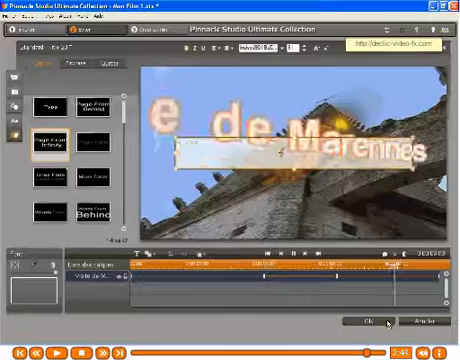
pyautogui.click(368, 322)
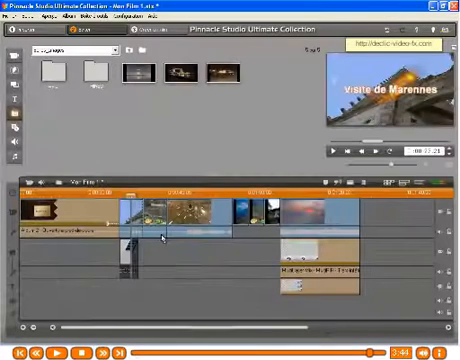